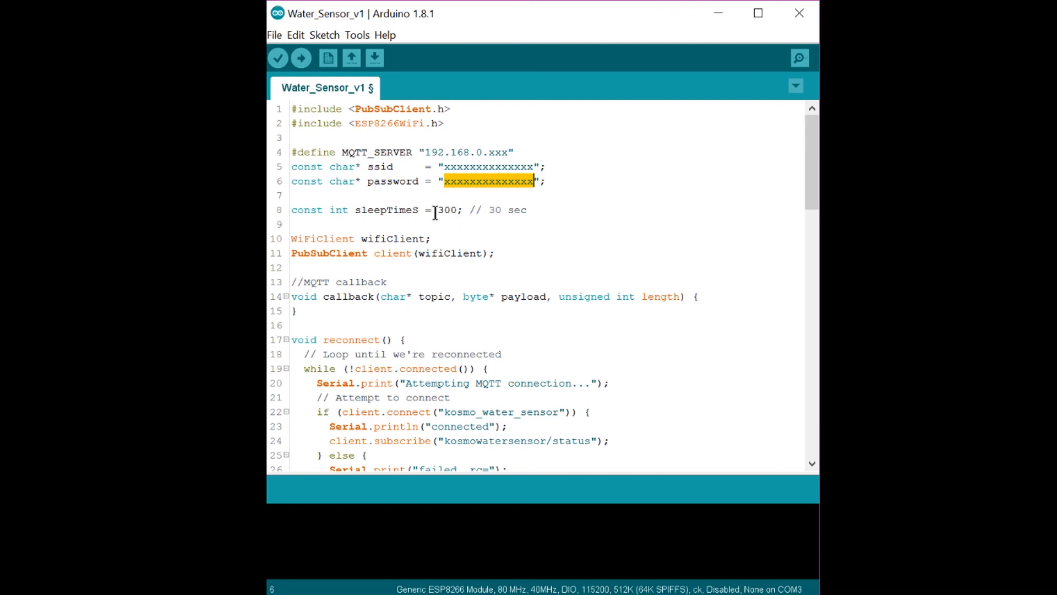
left_click(307, 310)
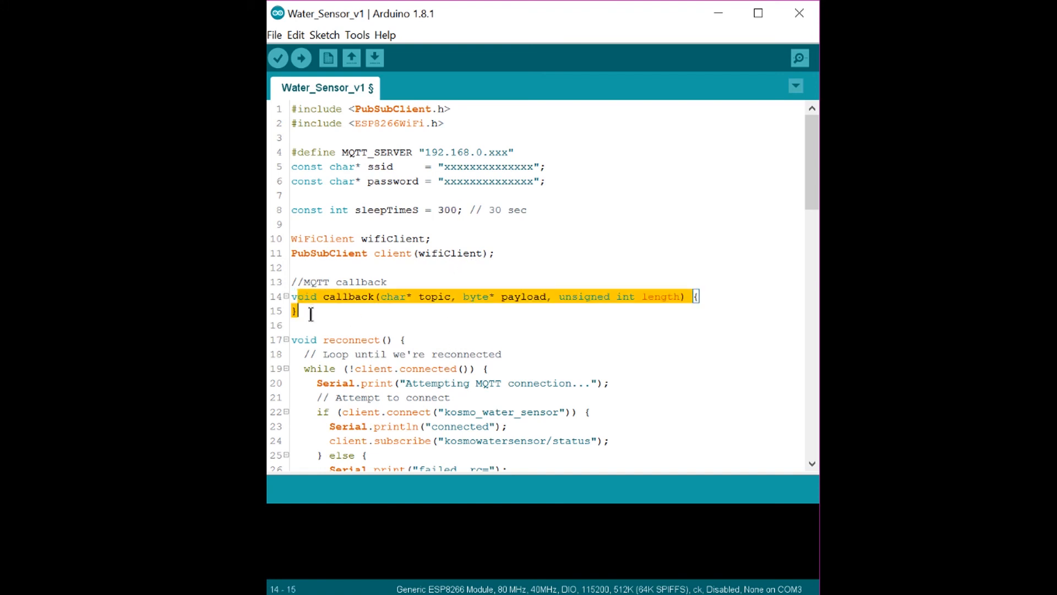
scroll("down", 3)
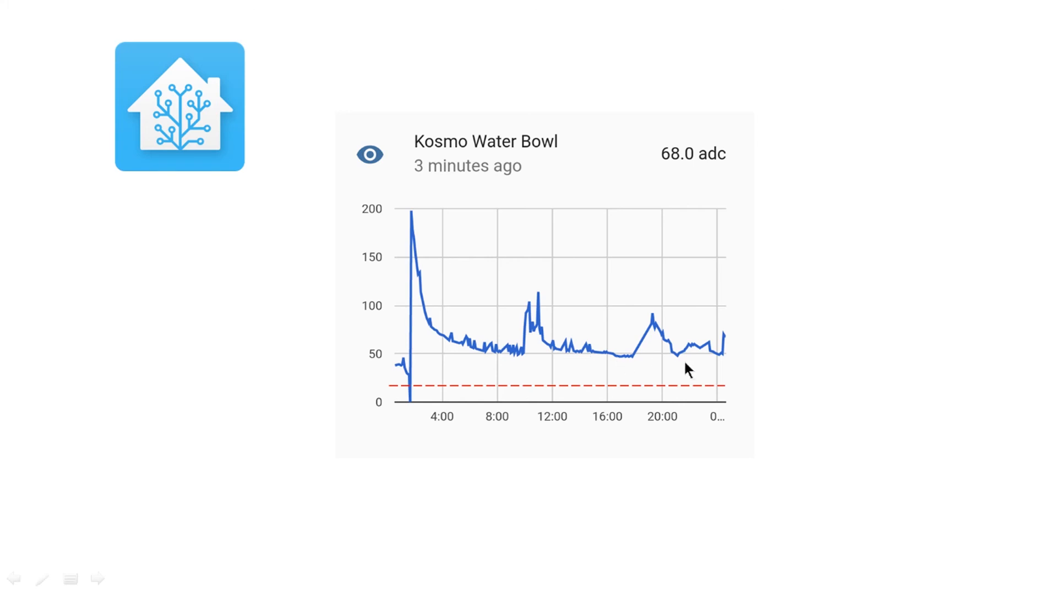
mouse_move(516, 357)
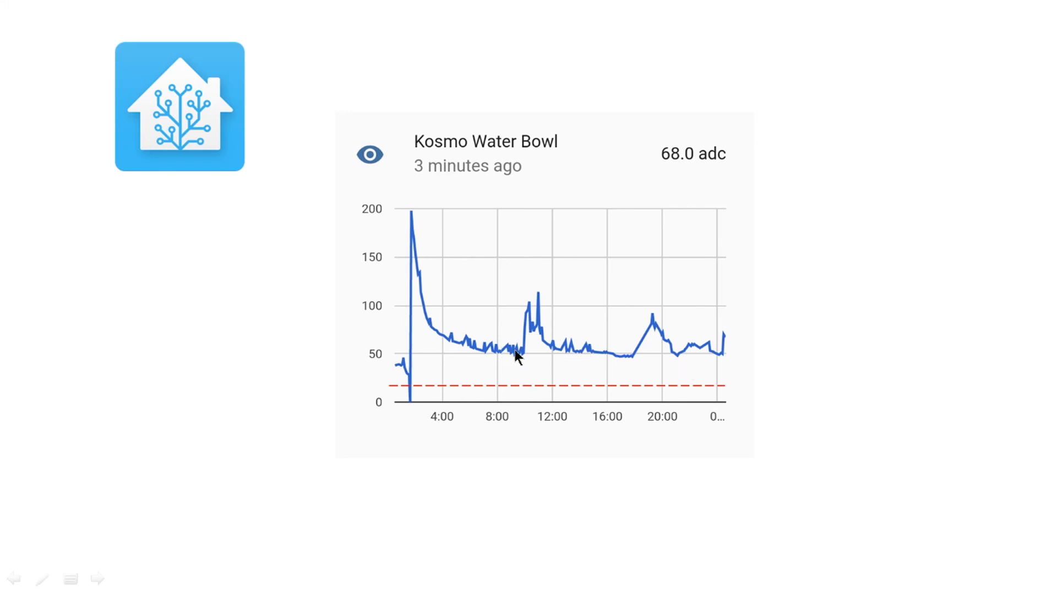